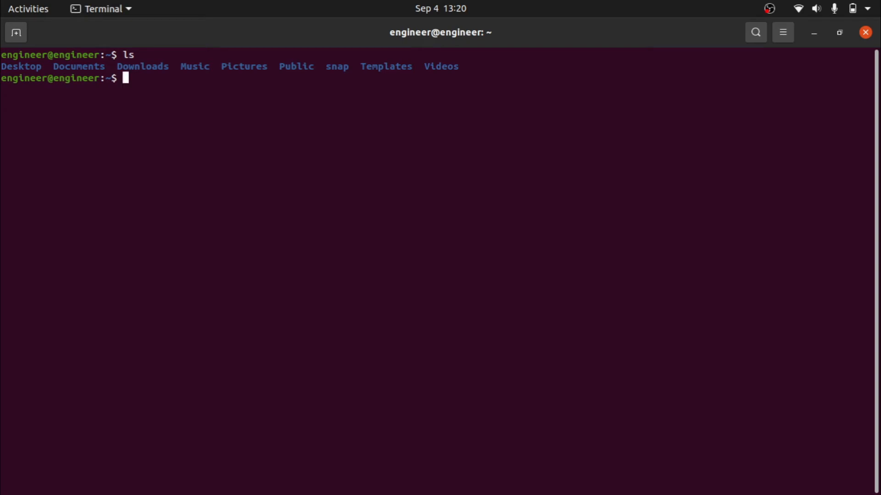
Make the example directory with mkdir, cd into it, and create an empty hello.txt with touch.
type("m")
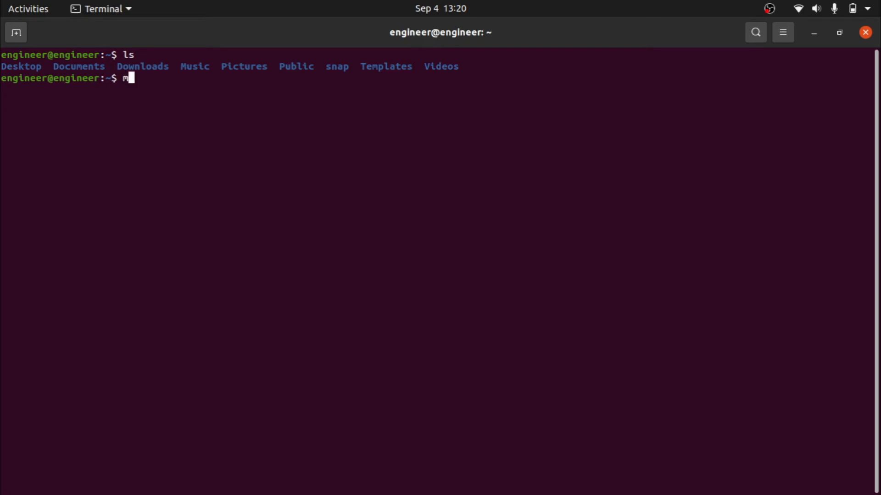
type("kdir example")
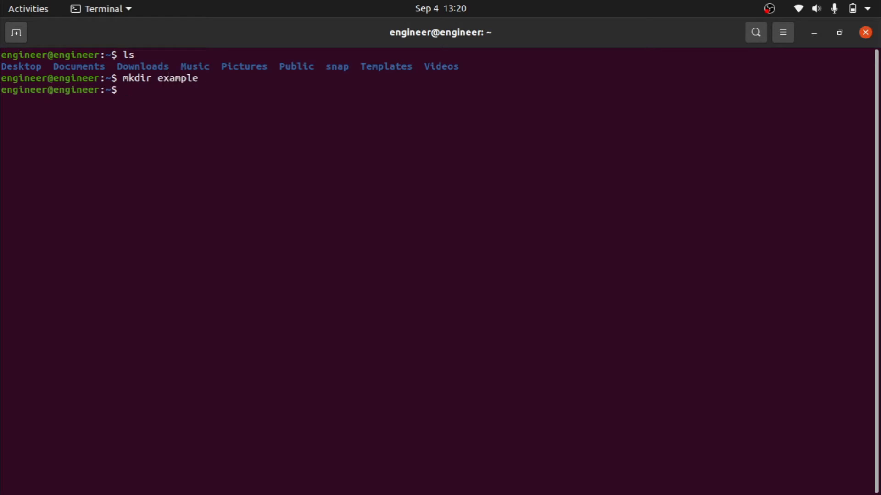
type("cd example")
type("to")
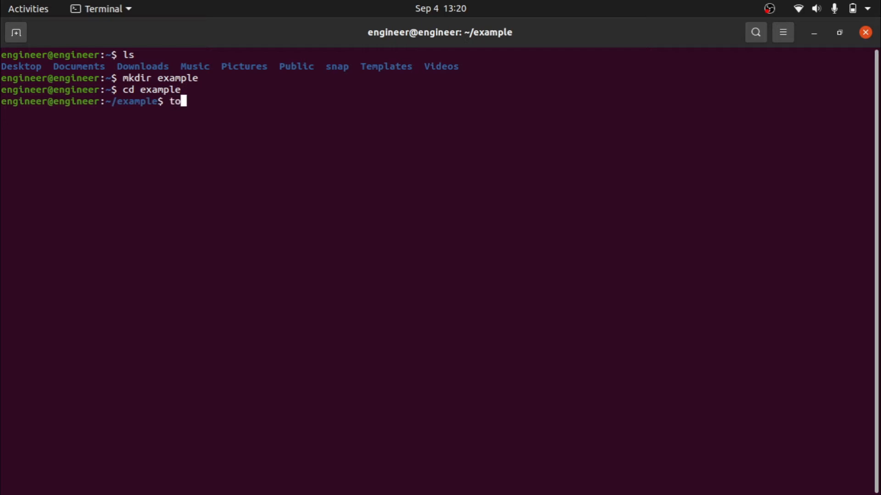
type("uch hello")
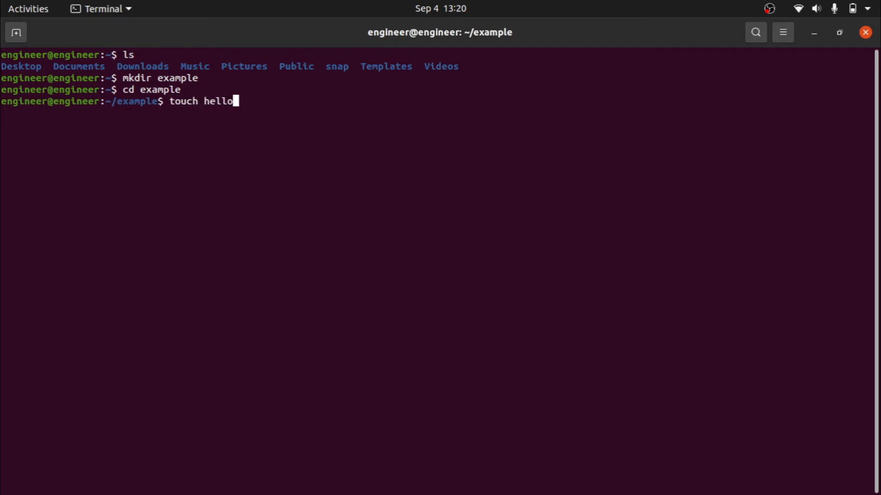
key("Return")
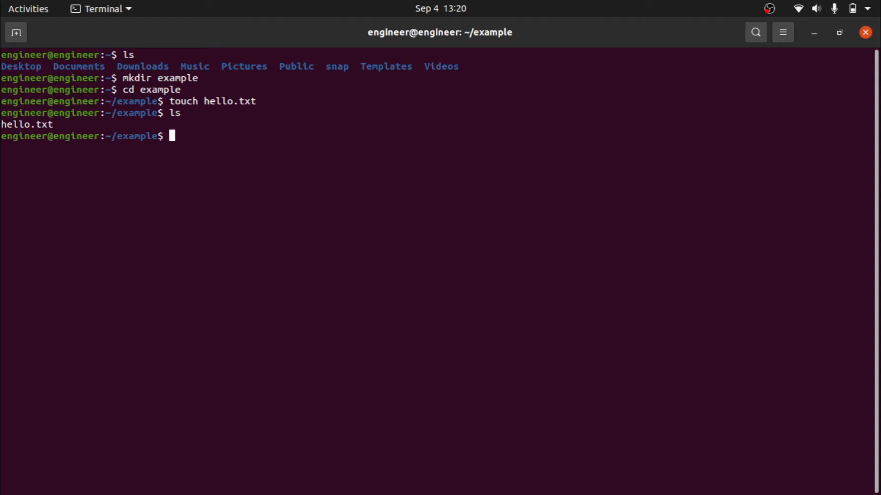
Run git add . and hit the 'not a git repository' error.
type("git")
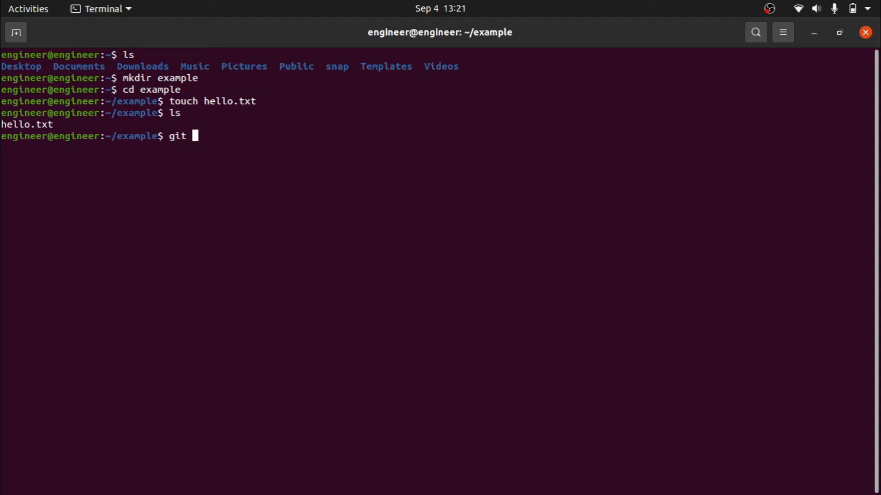
type("add .")
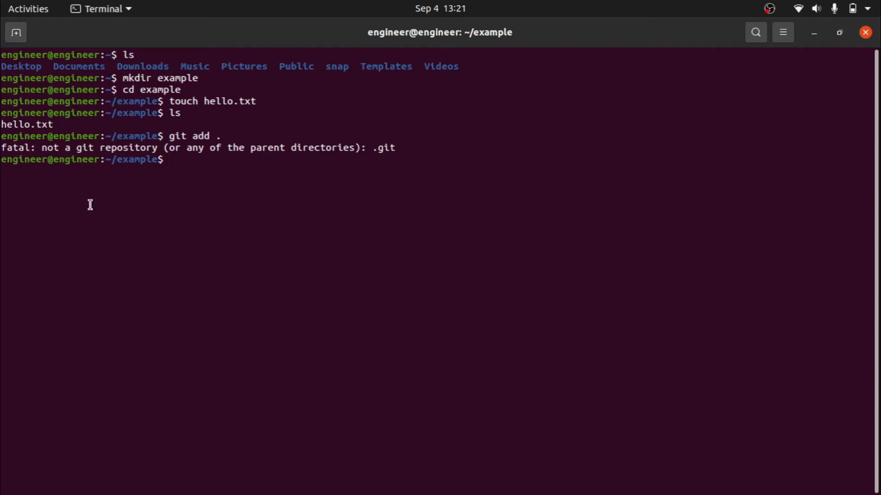
mouse_move(208, 187)
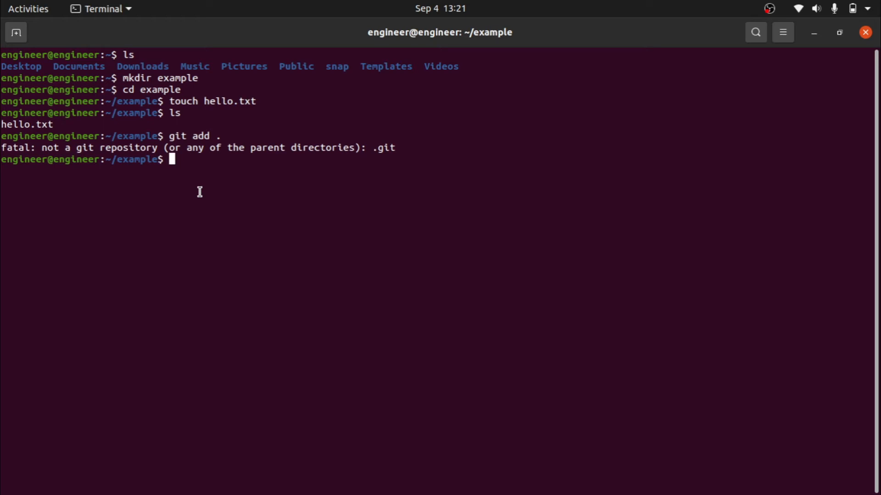
Run git init to create the repository, then git branch, which lists no branches yet.
type("git init")
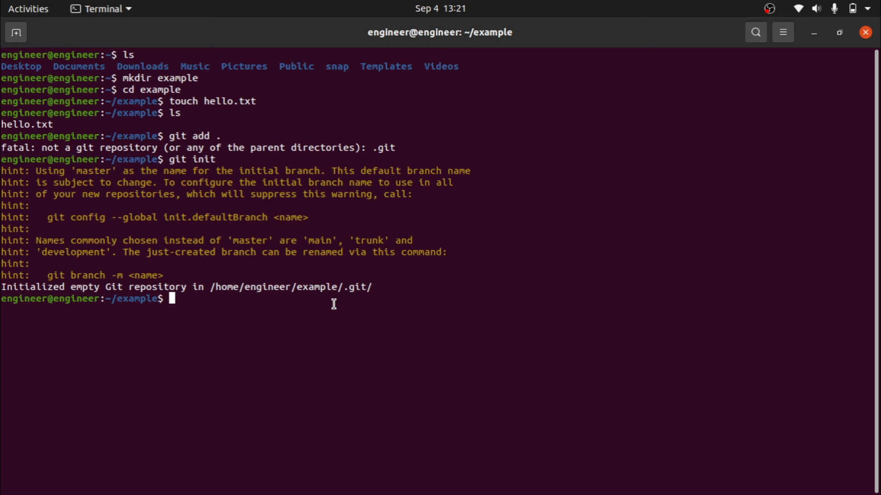
type("git branch")
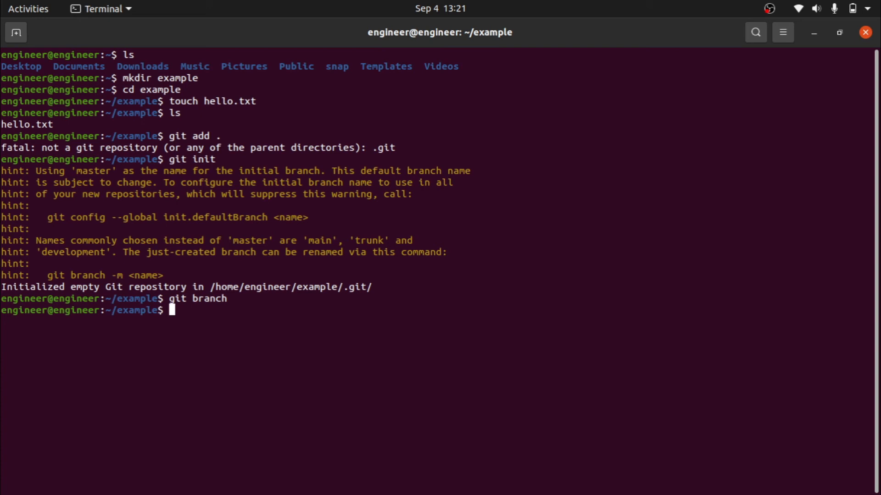
type("git")
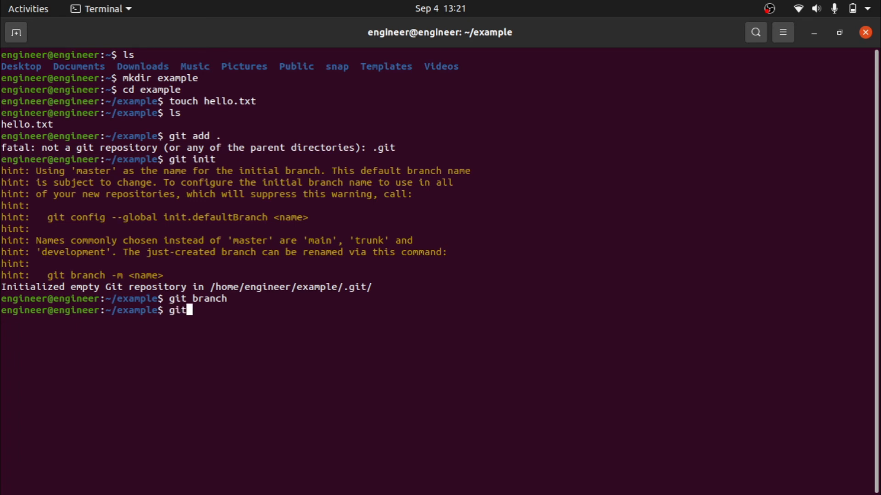
mouse_move(340, 304)
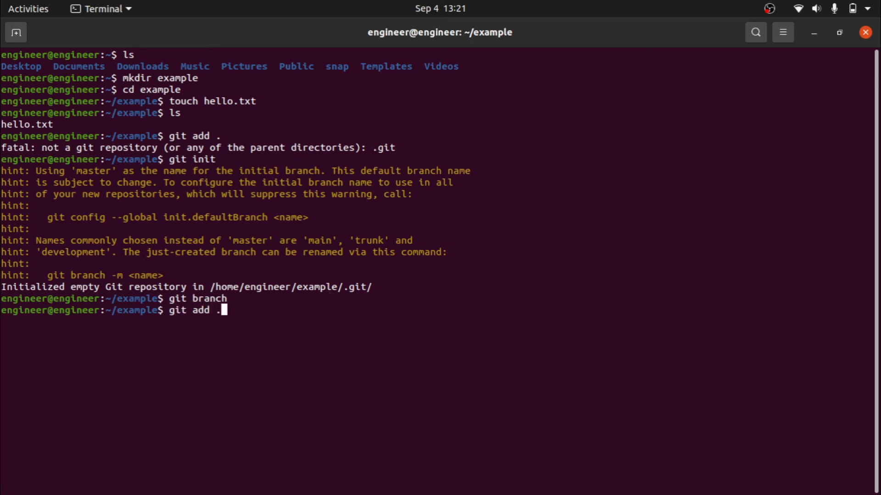
Commit the staged hello.txt with git commit -m "first commit" and run git branch.
type("git")
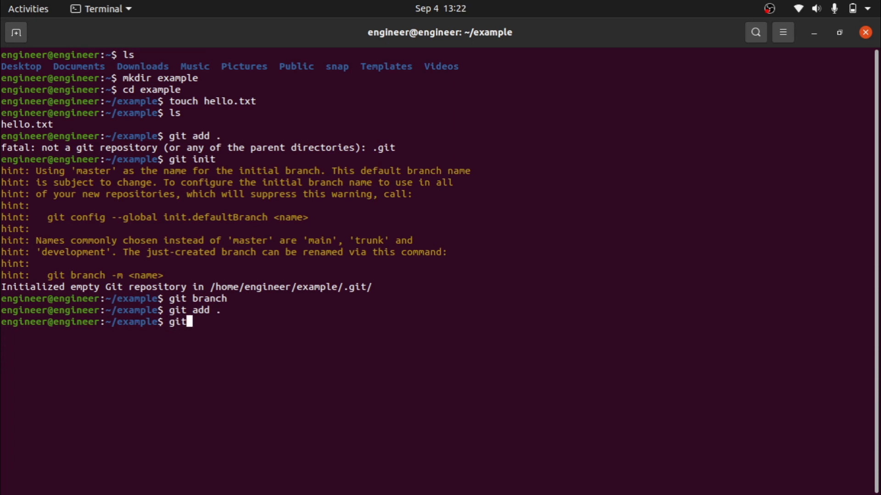
type("commit -")
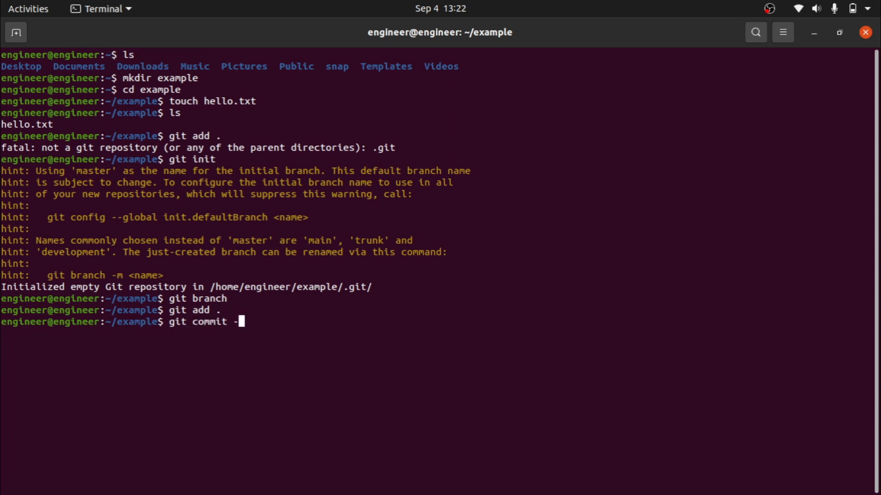
type("m \"")
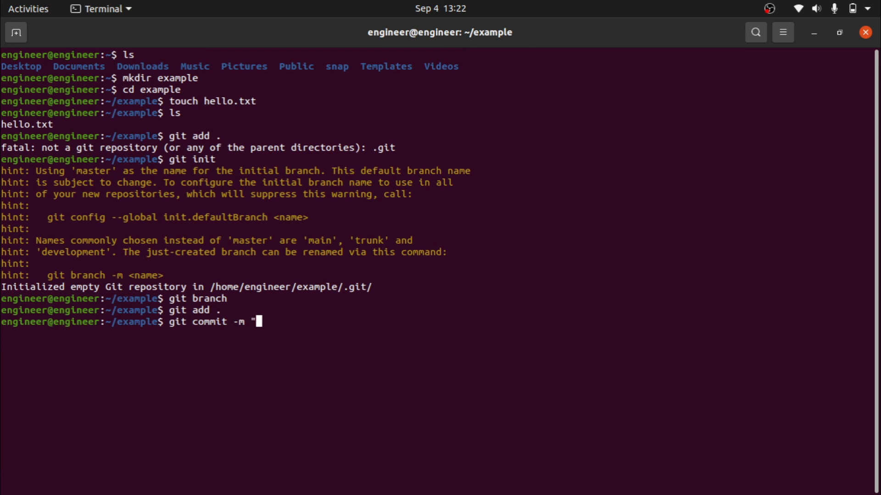
type("first")
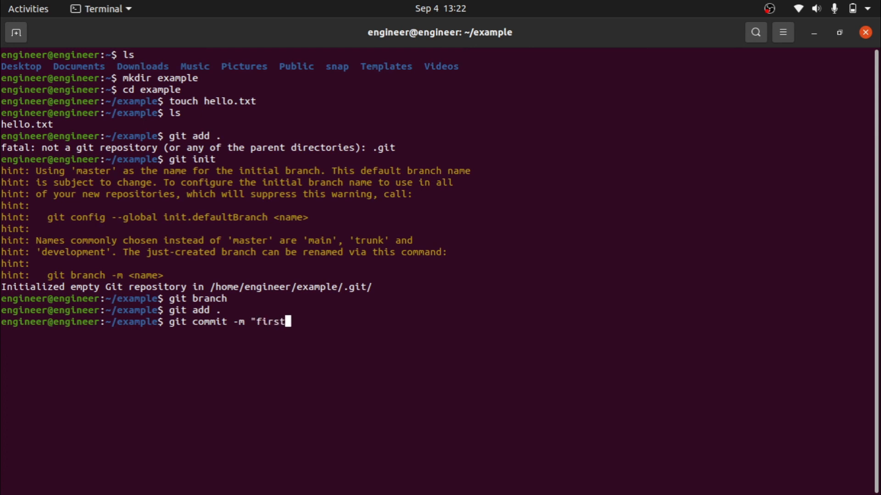
type("commmit")
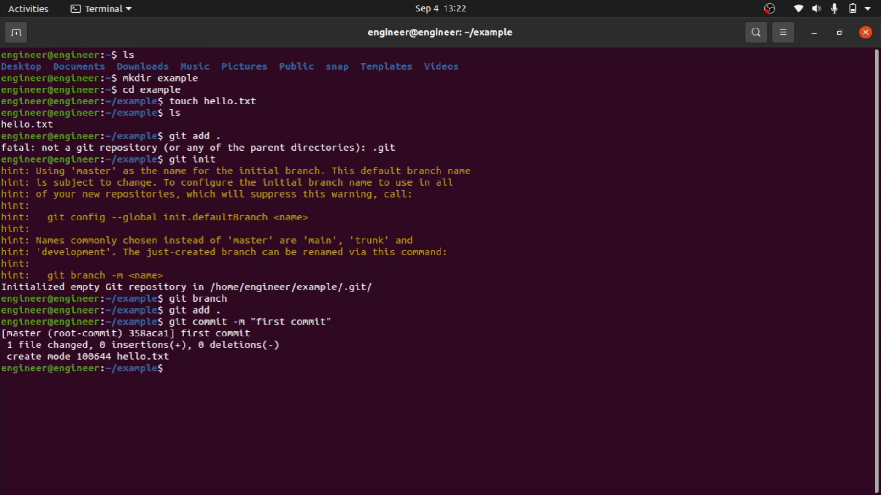
type("git branch")
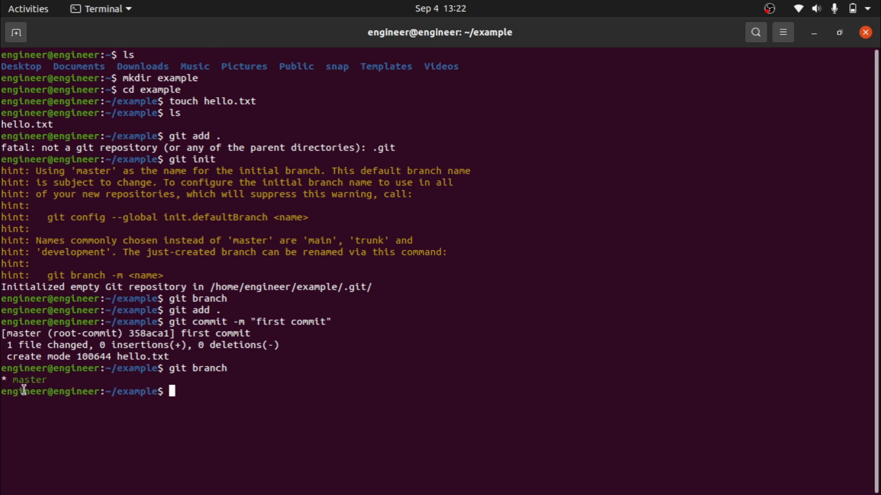
Highlight master in the git branch output as the current branch.
double_click(26, 380)
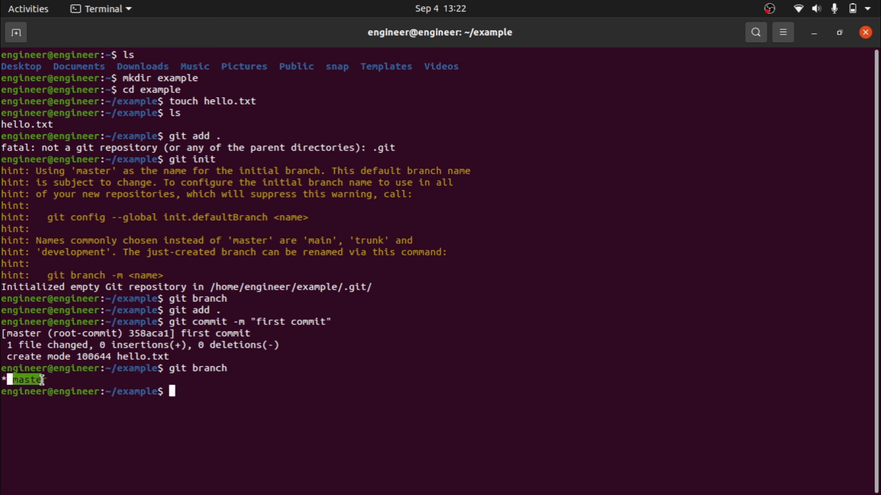